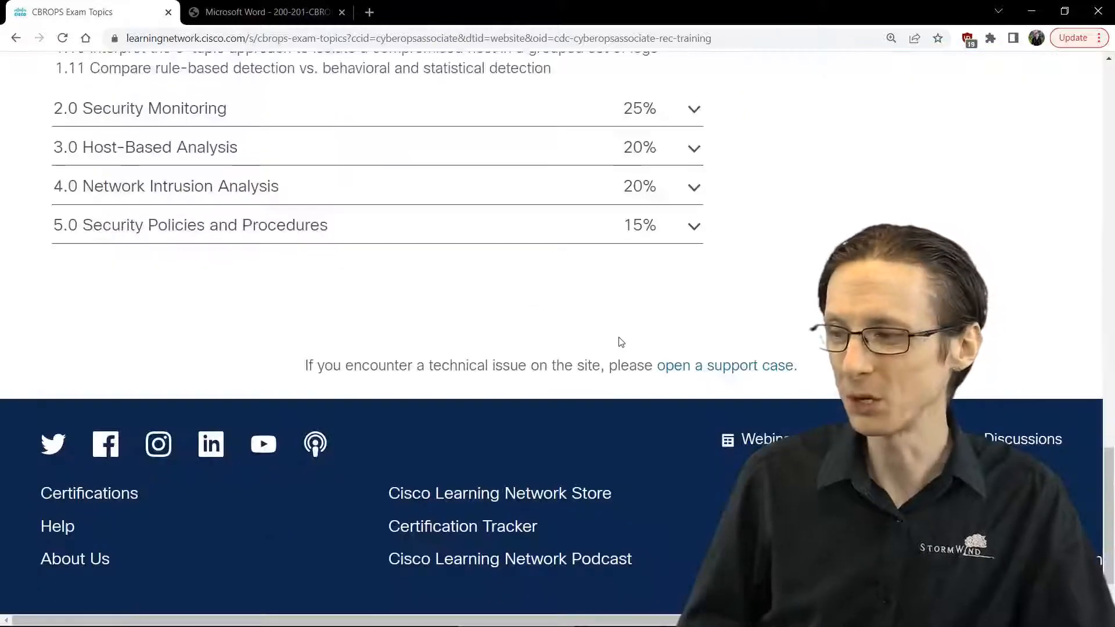
- Collapse the 1.0 Security Concepts section, leaving all five CBROPS domains folded
scroll("up", 3)
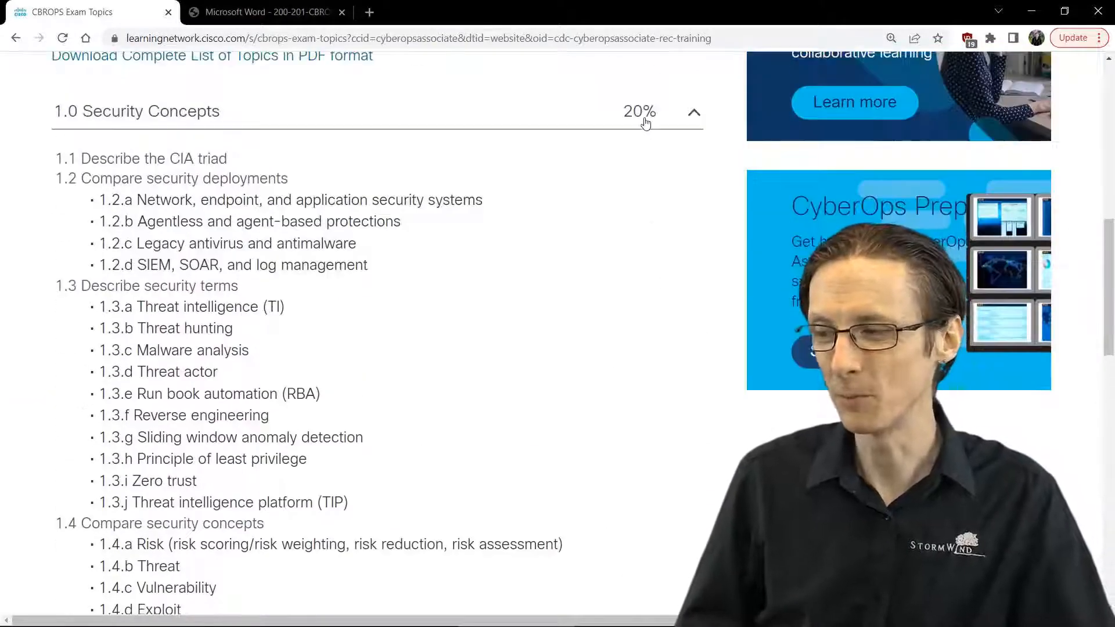
left_click(692, 111)
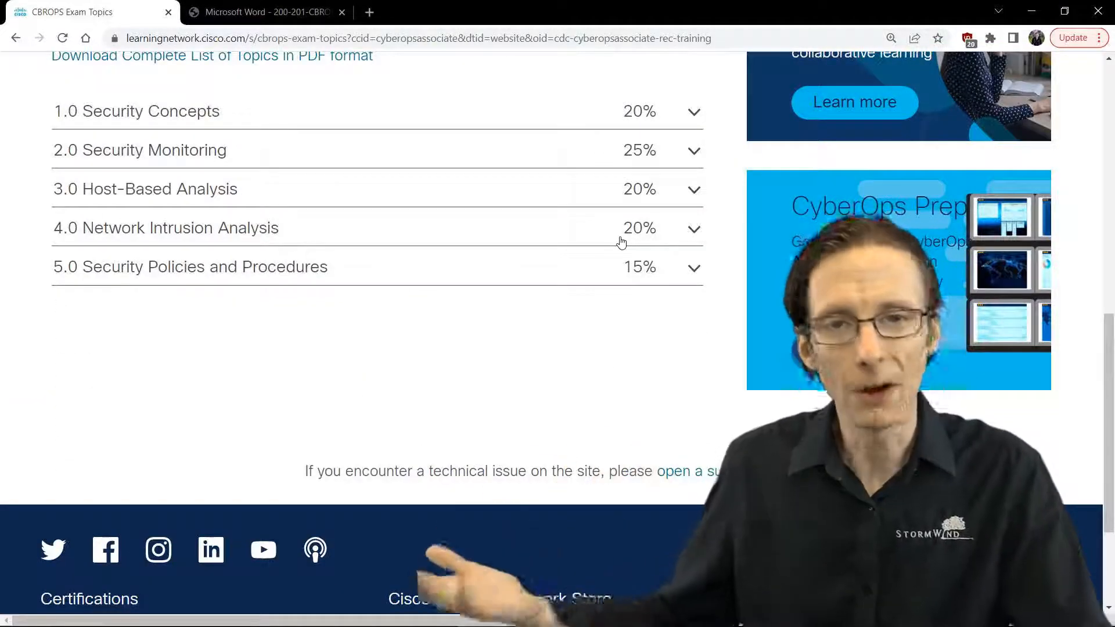